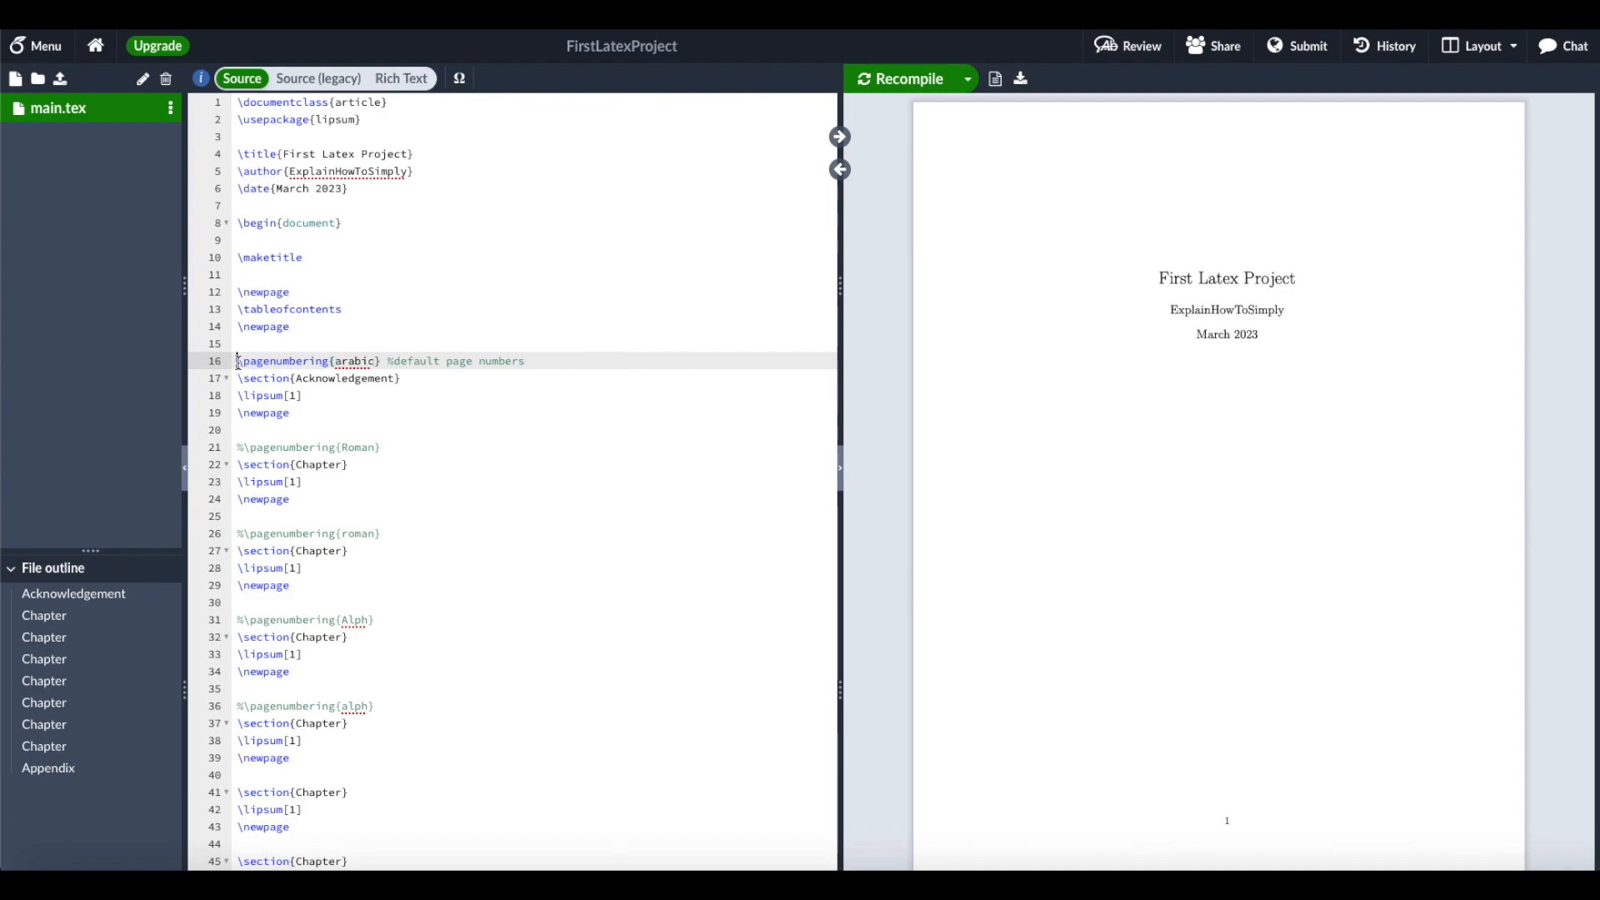
# Uncomment \pagenumbering{Roman} on line 21 after reviewing the arabic numbering command
pyautogui.moveTo(234, 360); pyautogui.dragTo(381, 360)
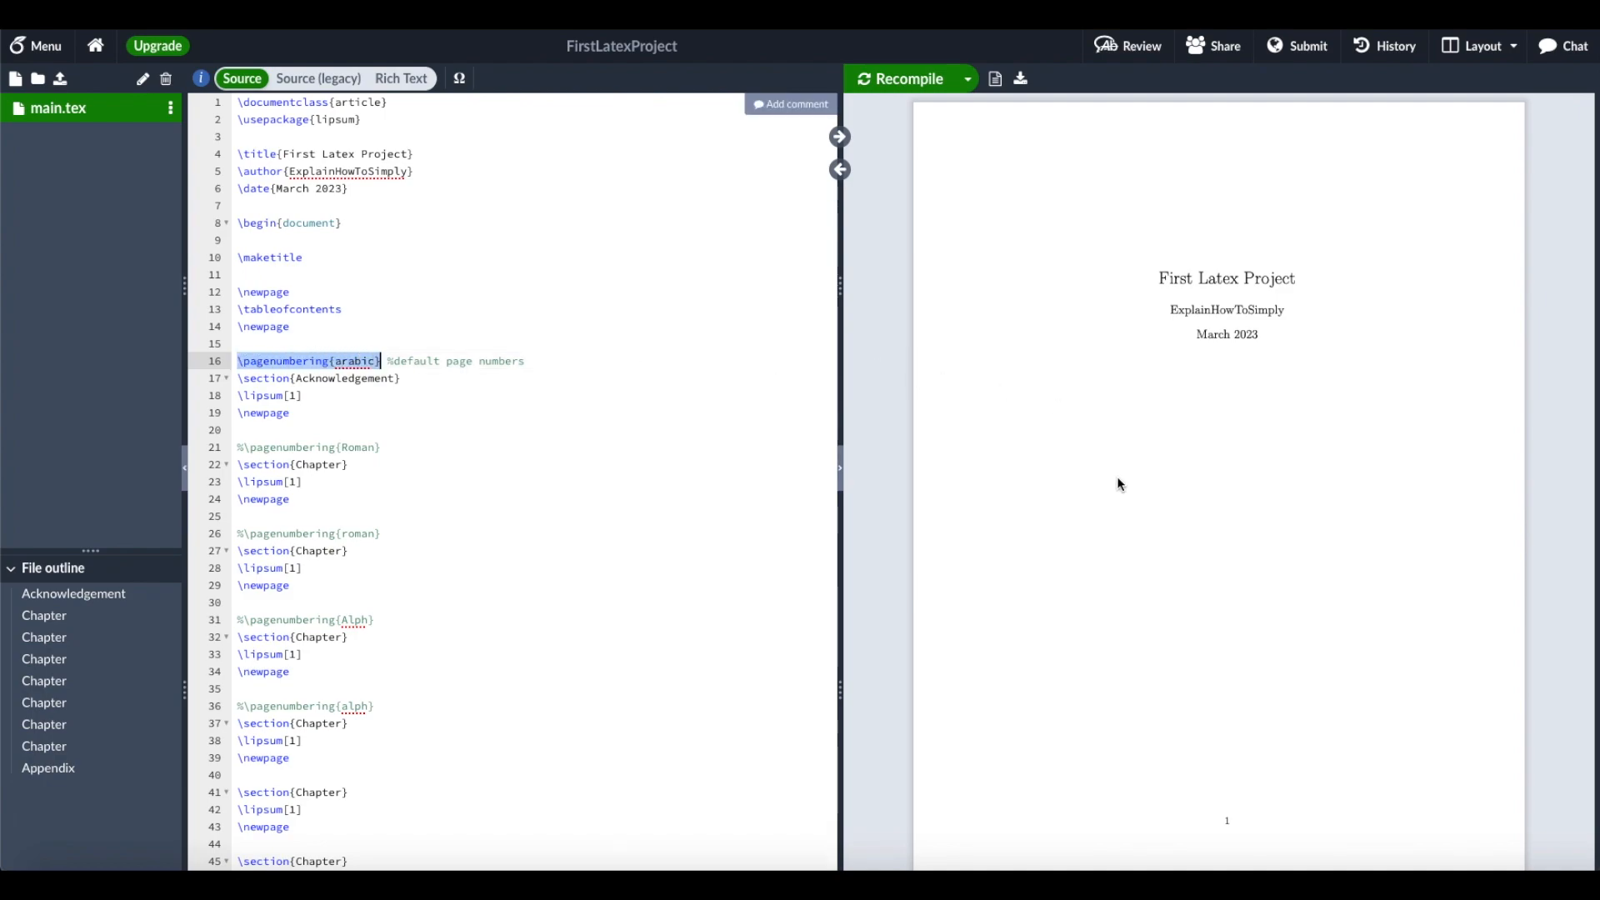
pyautogui.scroll(-3)
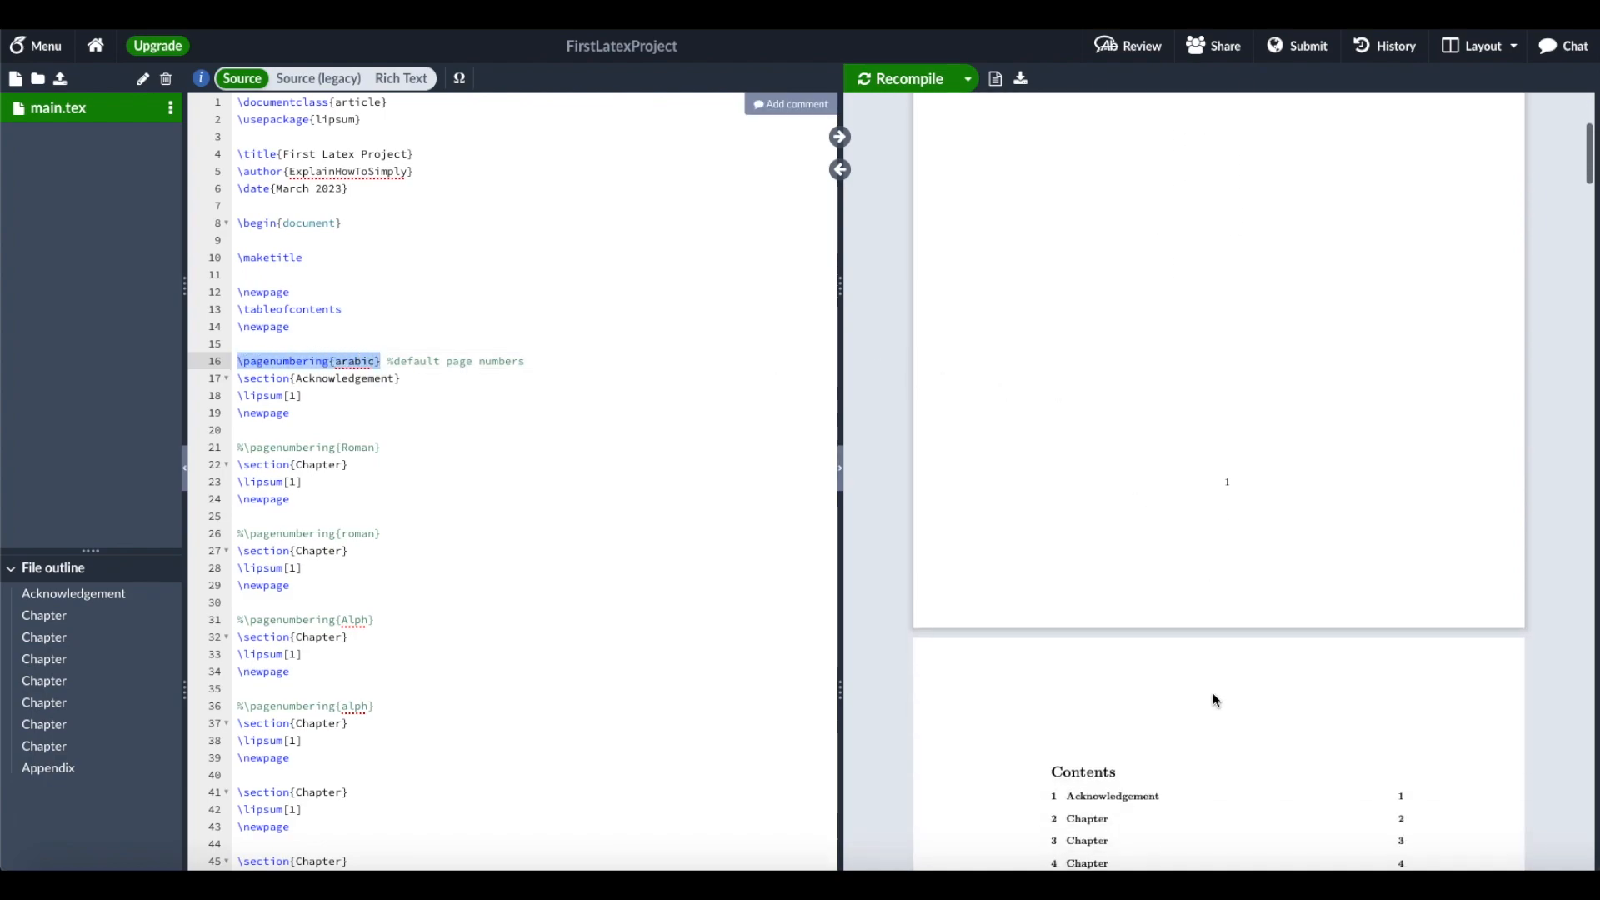
pyautogui.scroll(-3)
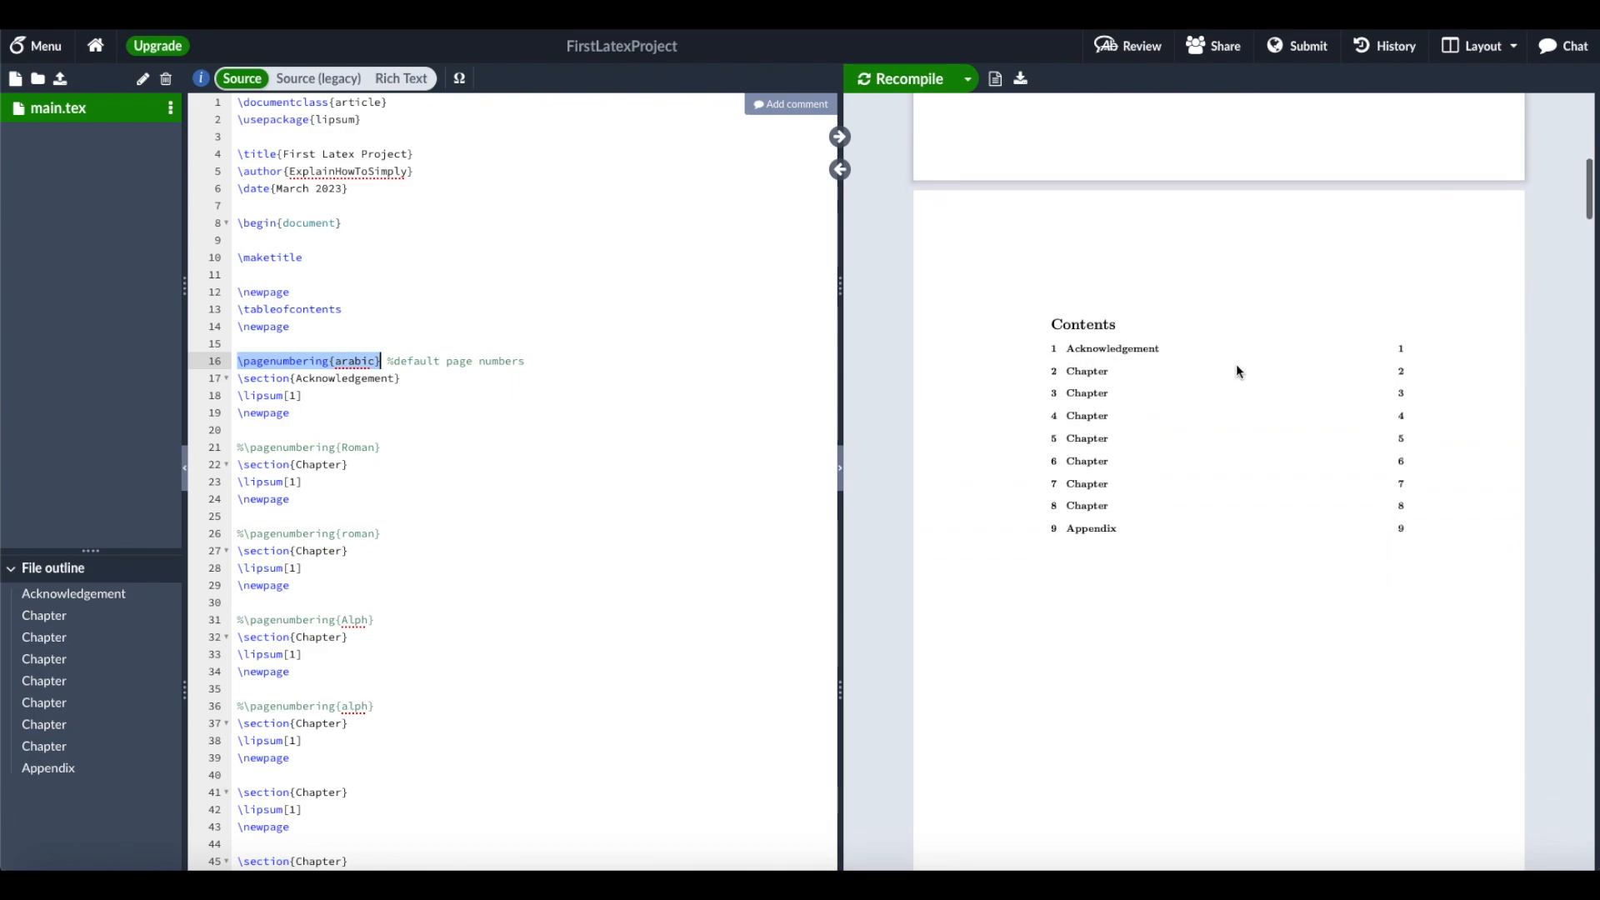
pyautogui.moveTo(1262, 569)
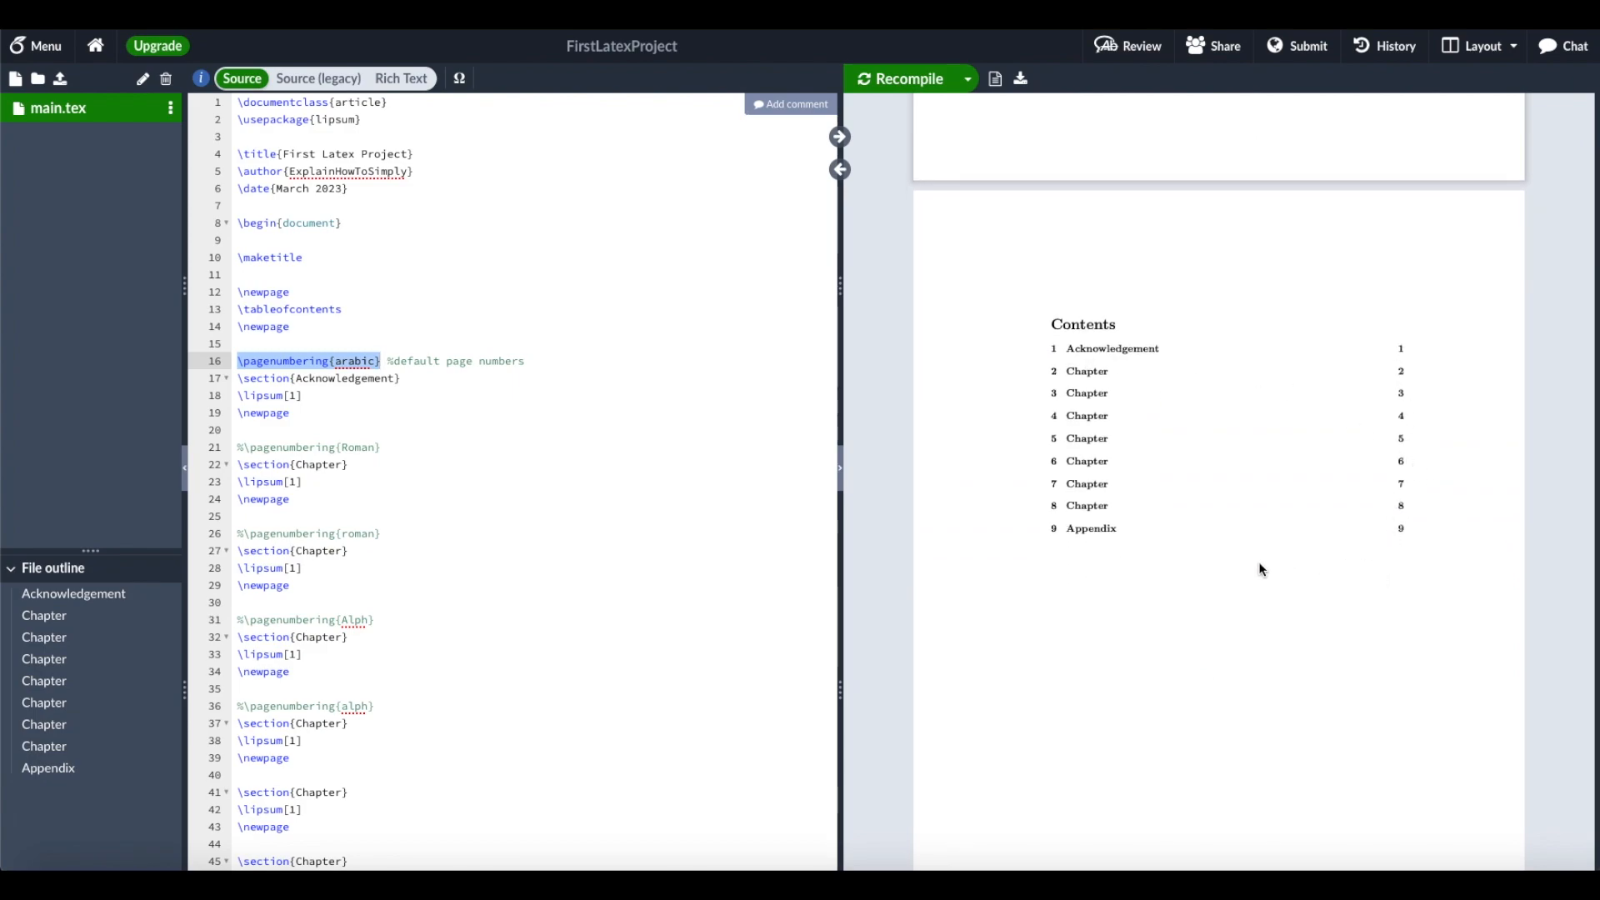
pyautogui.moveTo(1474, 509)
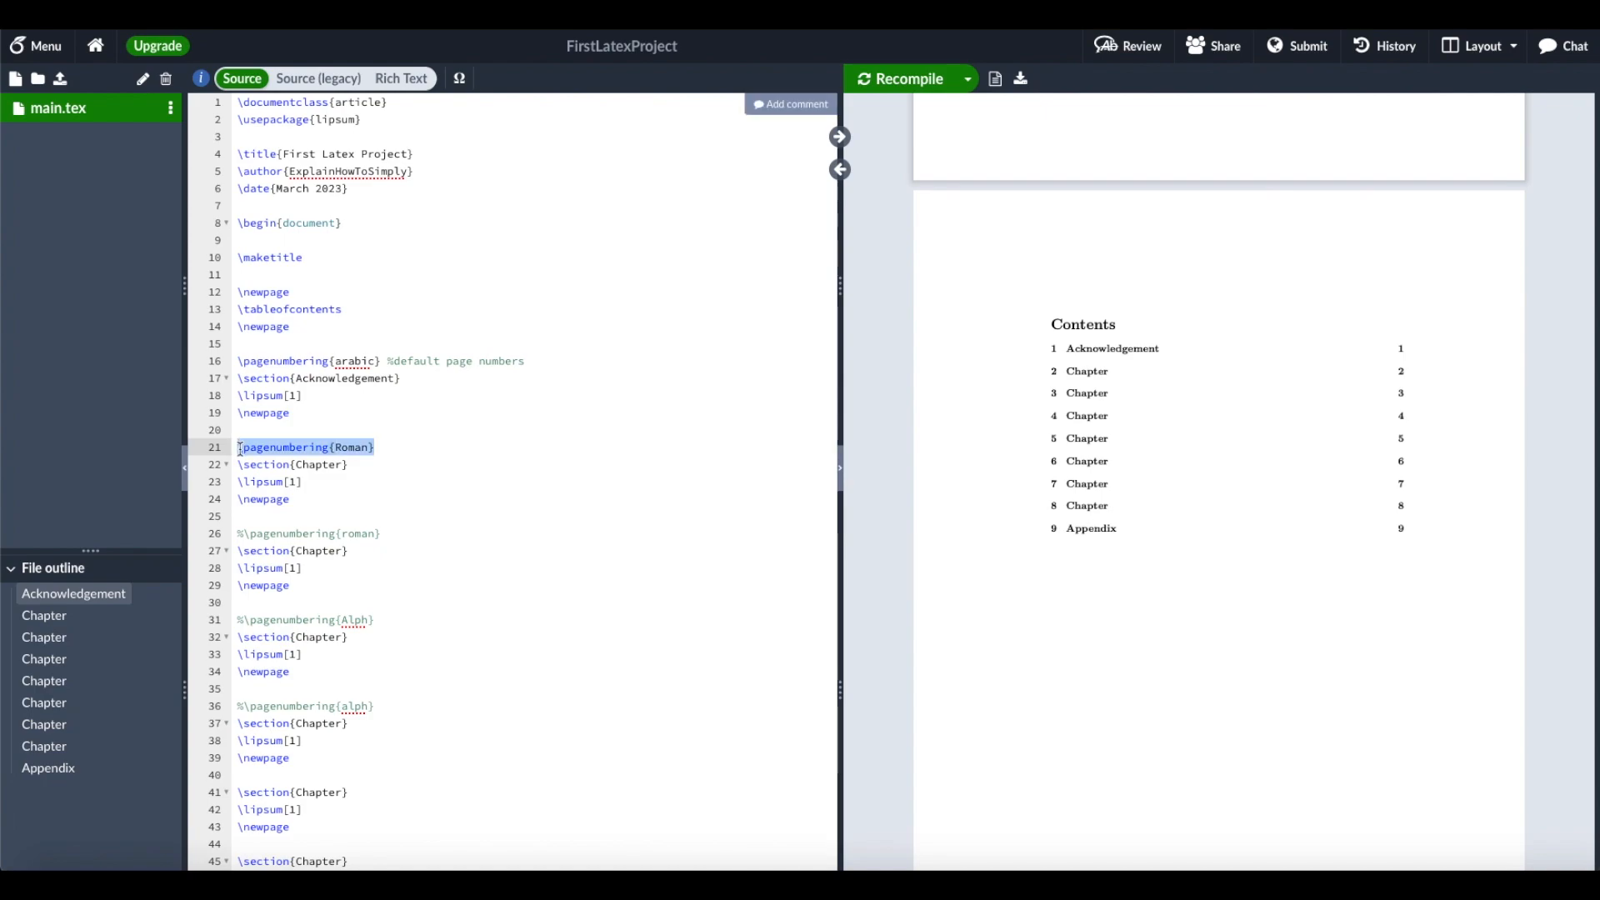
pyautogui.click(429, 447)
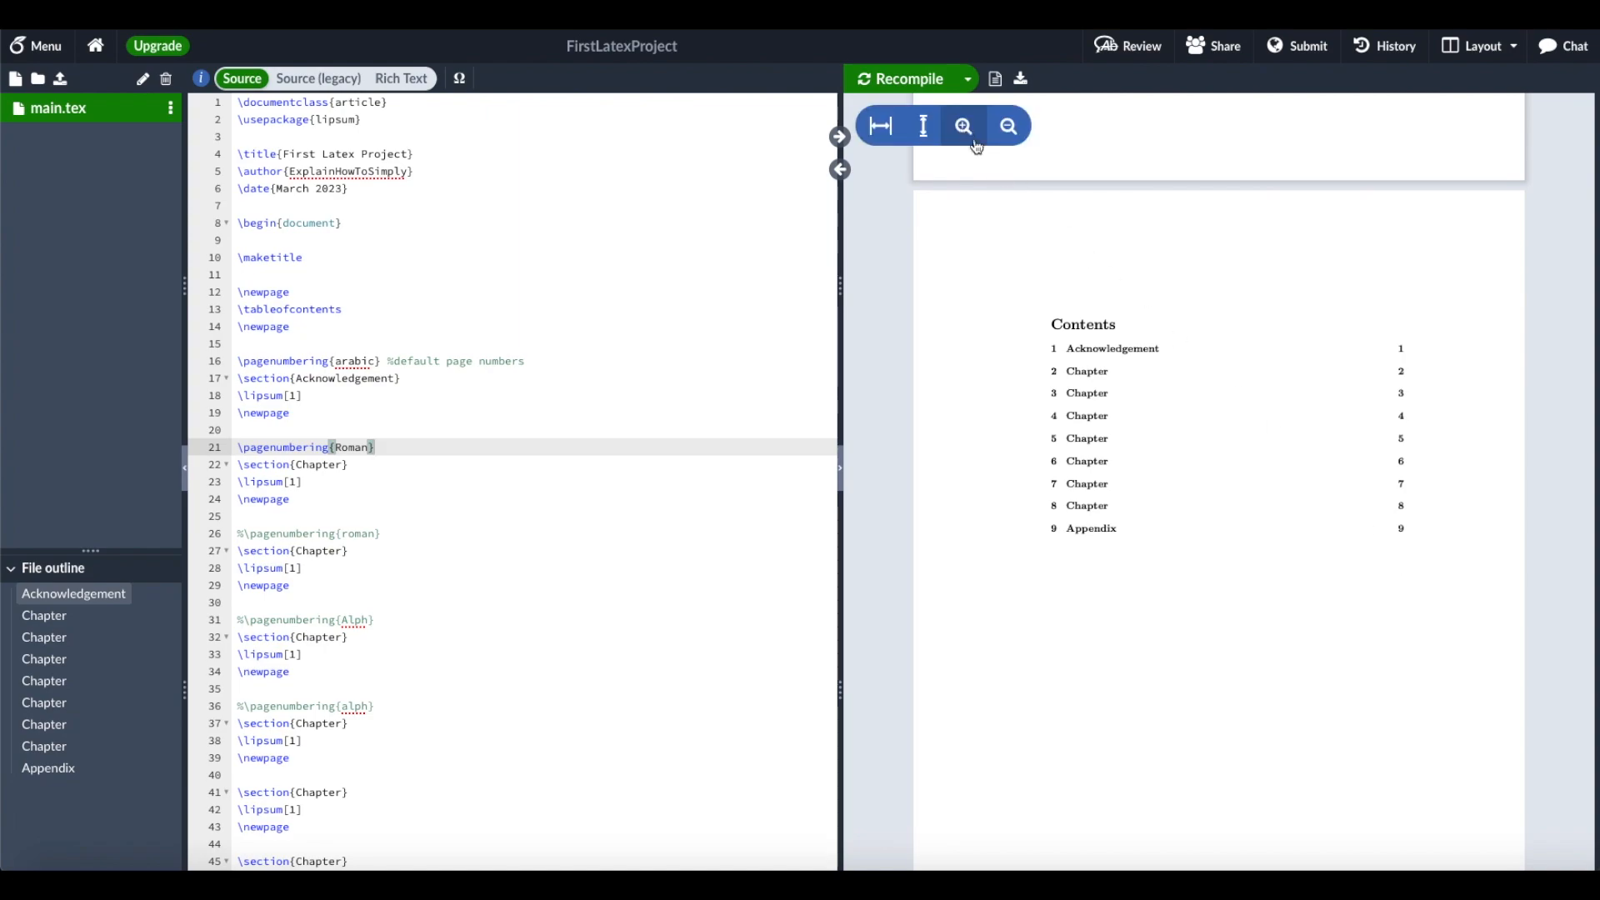
# Recompile and scroll the PDF to confirm Roman page numbers I to VIII in the contents
pyautogui.click(901, 79)
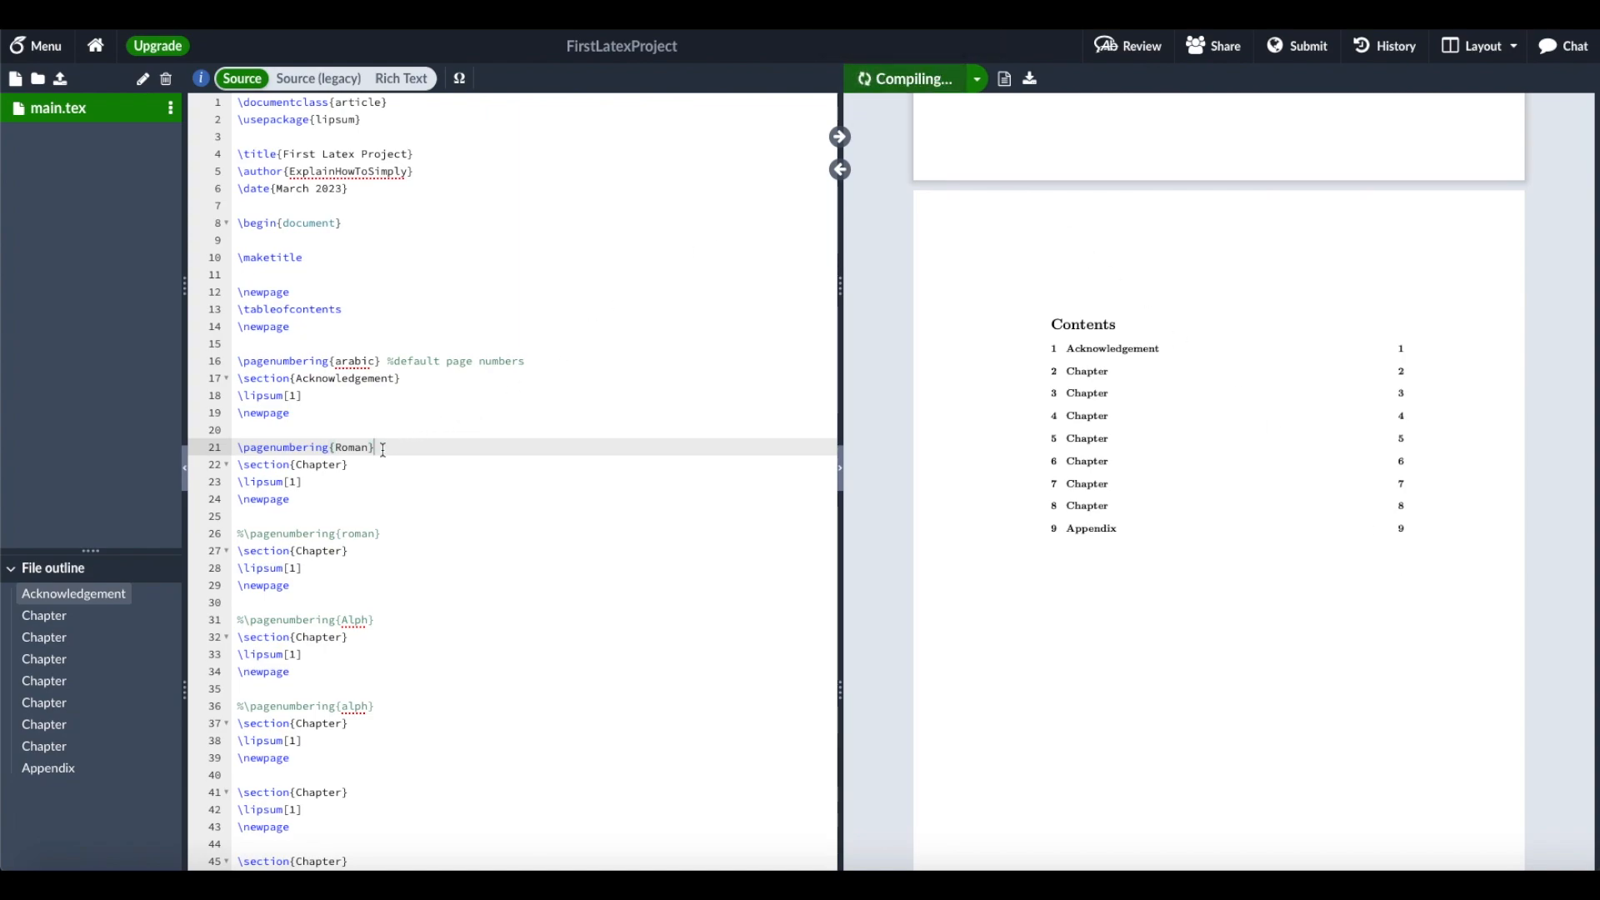
pyautogui.click(904, 79)
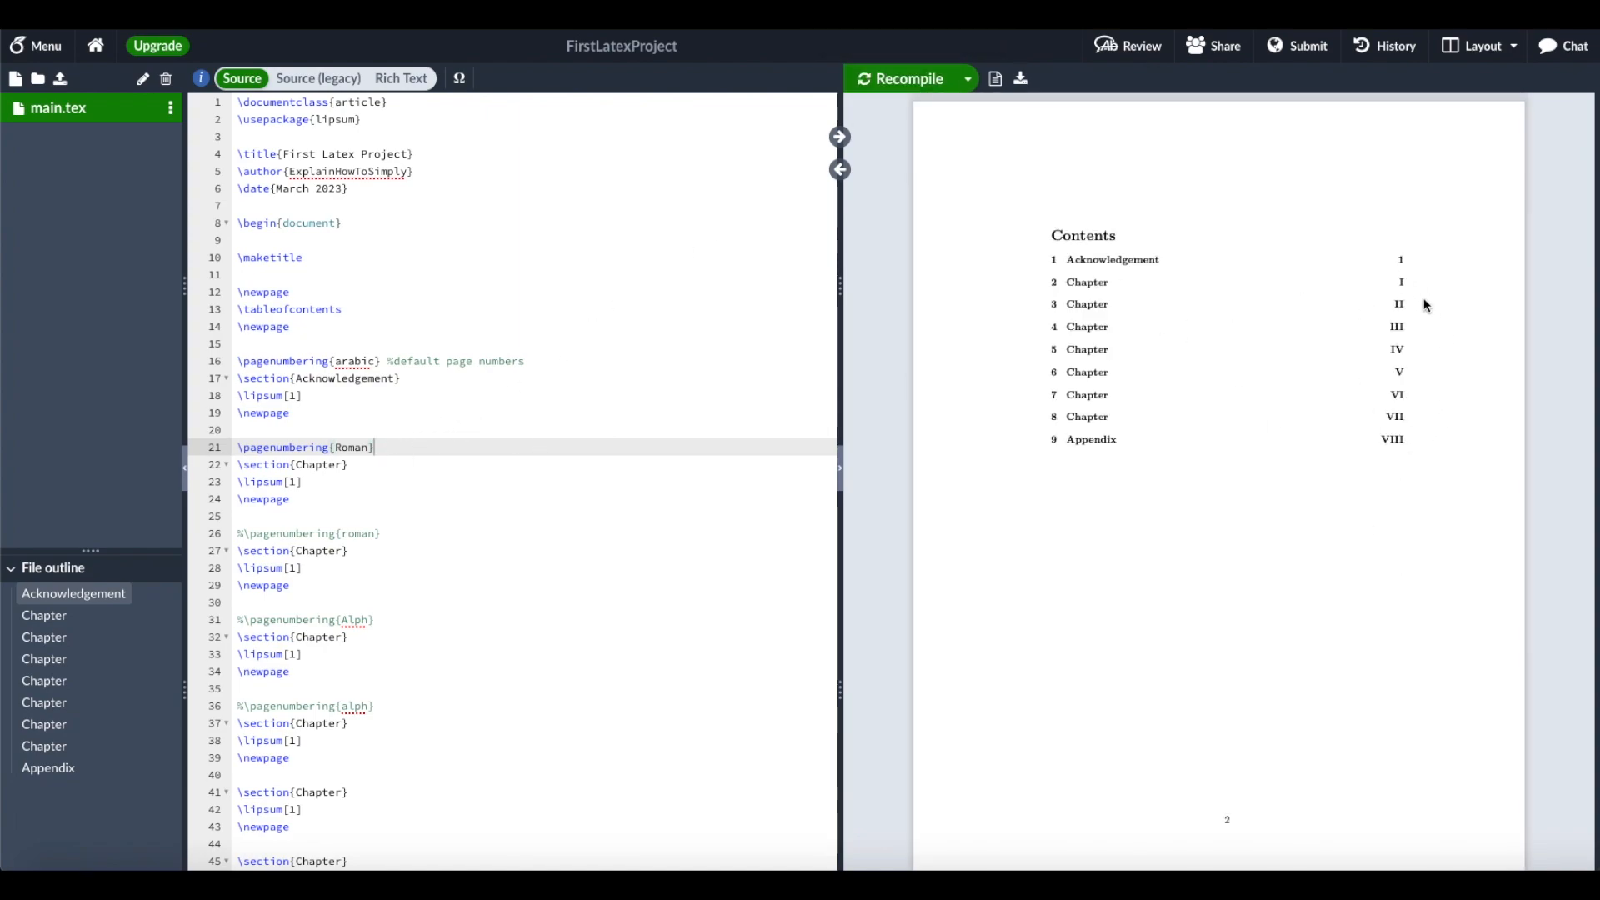
pyautogui.scroll(-3)
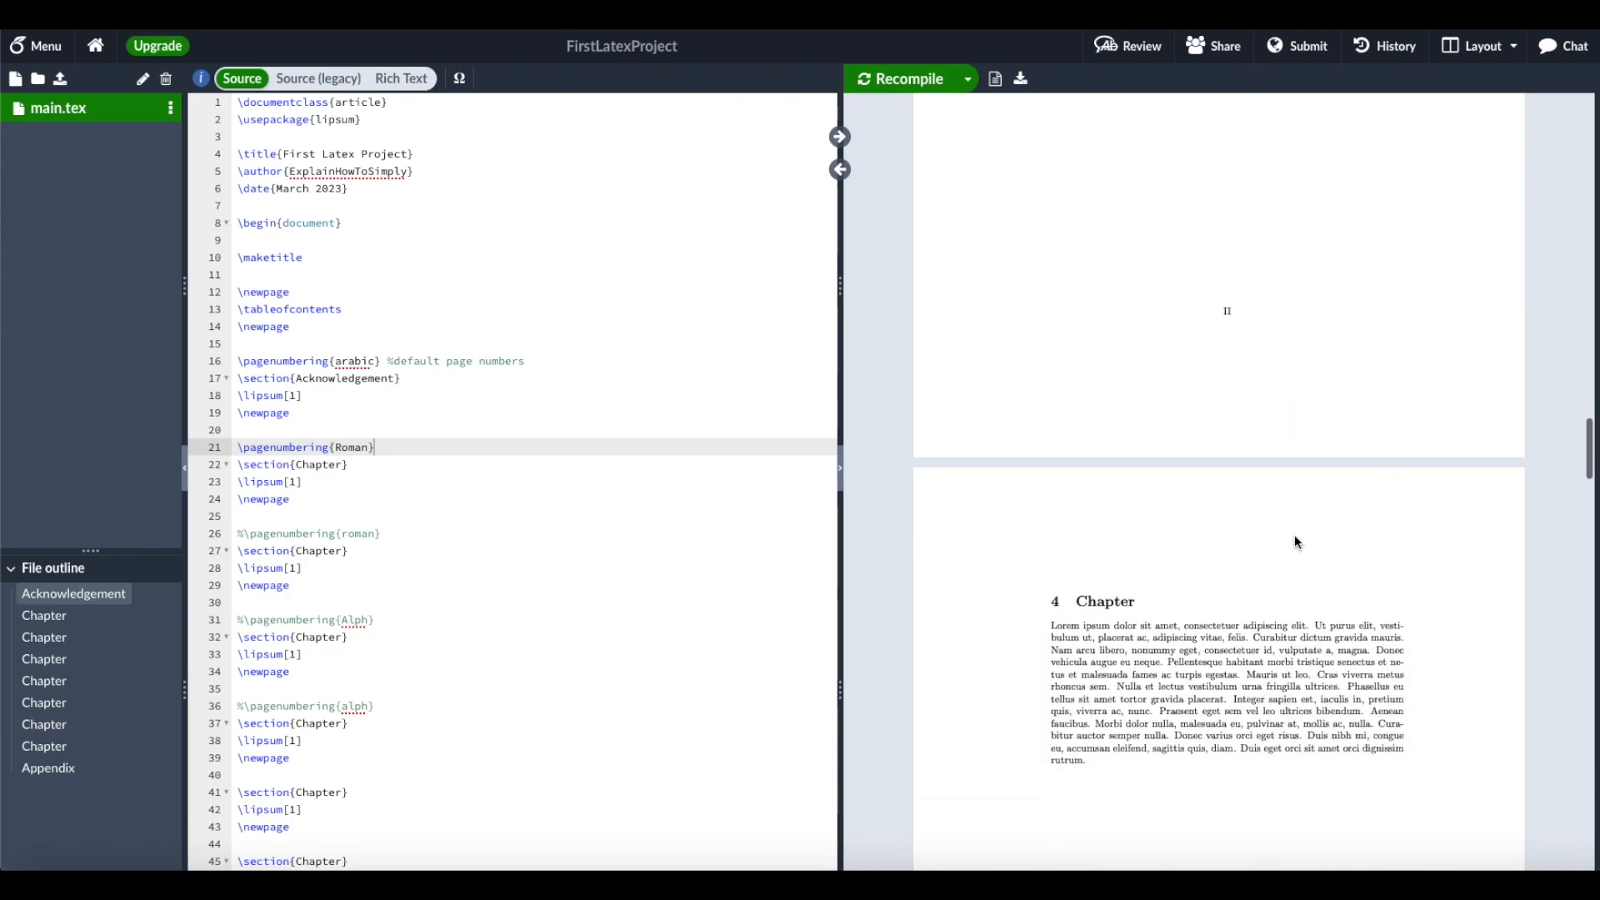
pyautogui.scroll(-3)
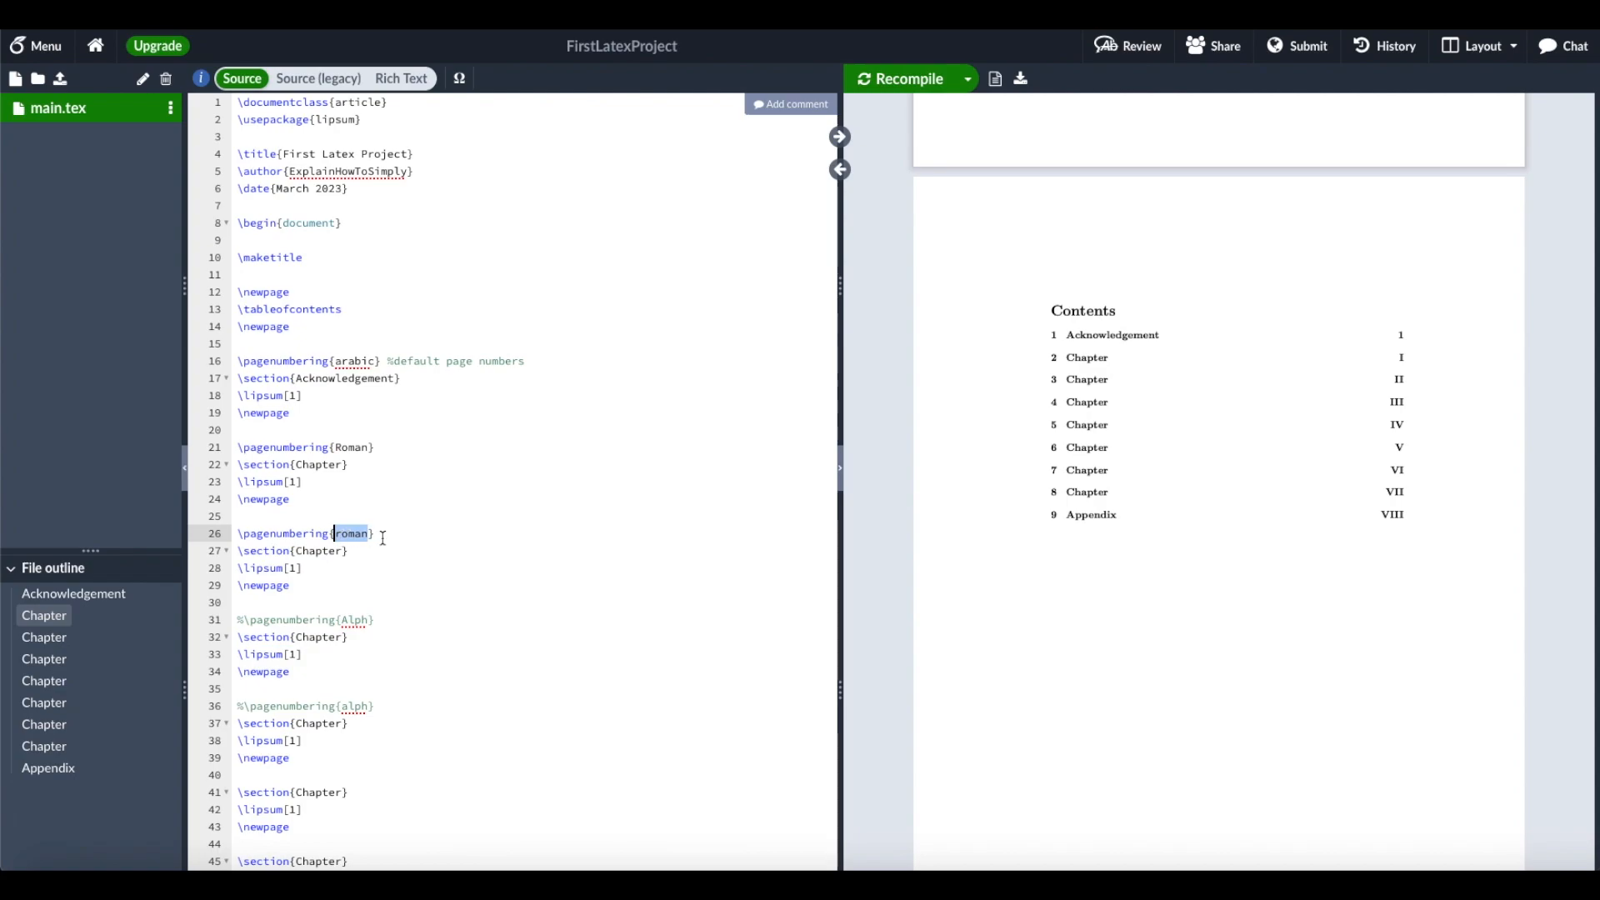
# Recompile so the contents show lowercase roman pages i to vii from the third section
pyautogui.click(904, 80)
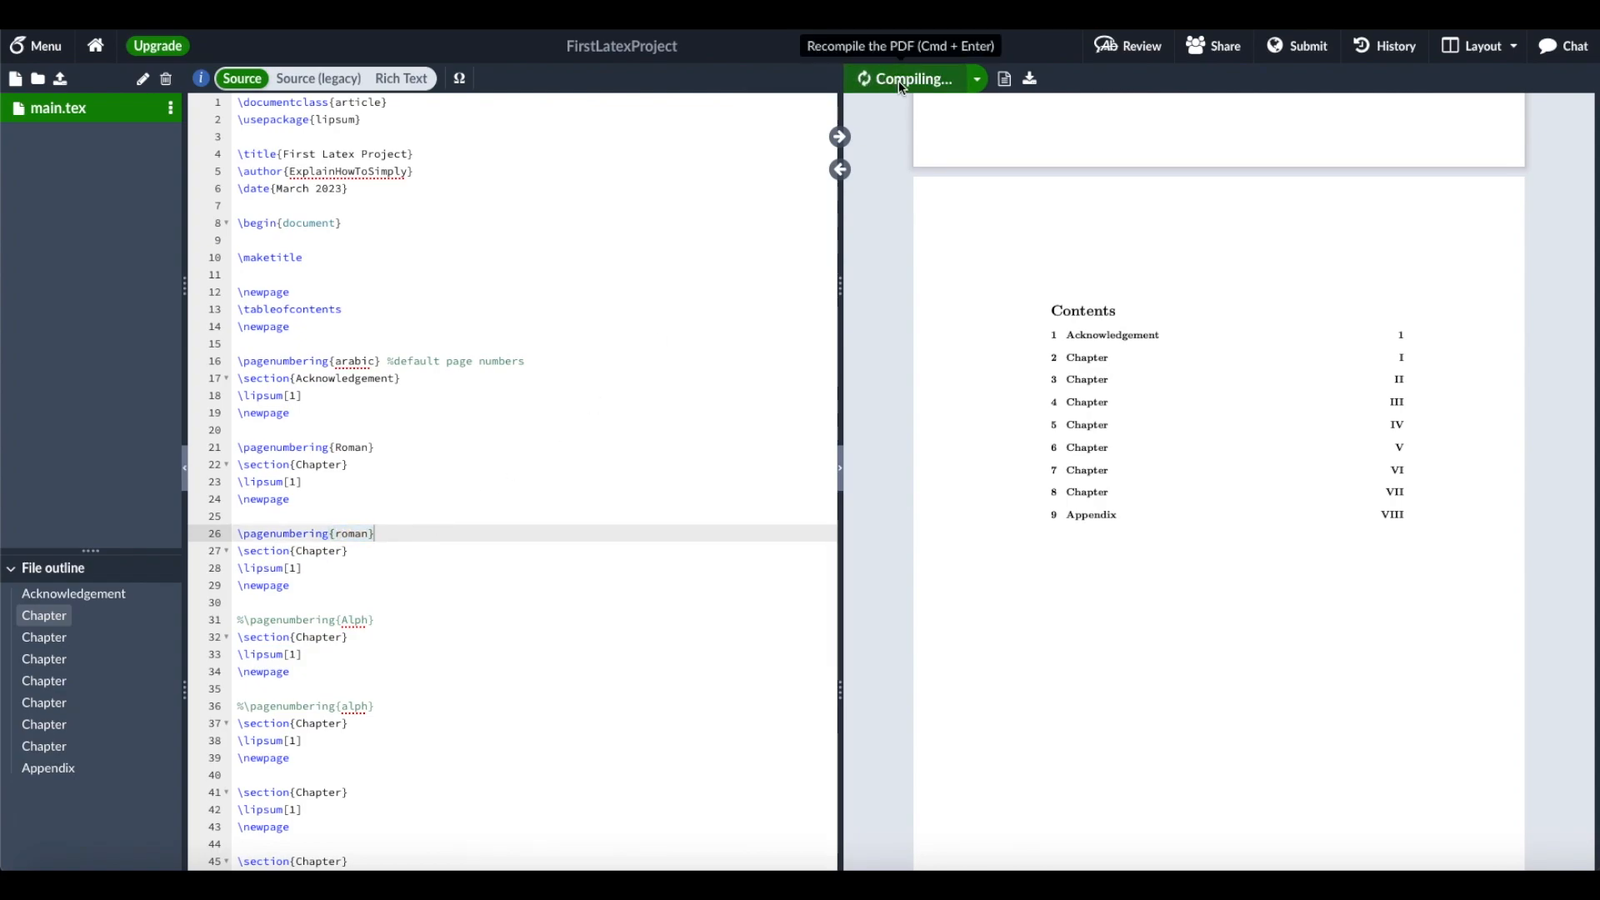
pyautogui.click(906, 79)
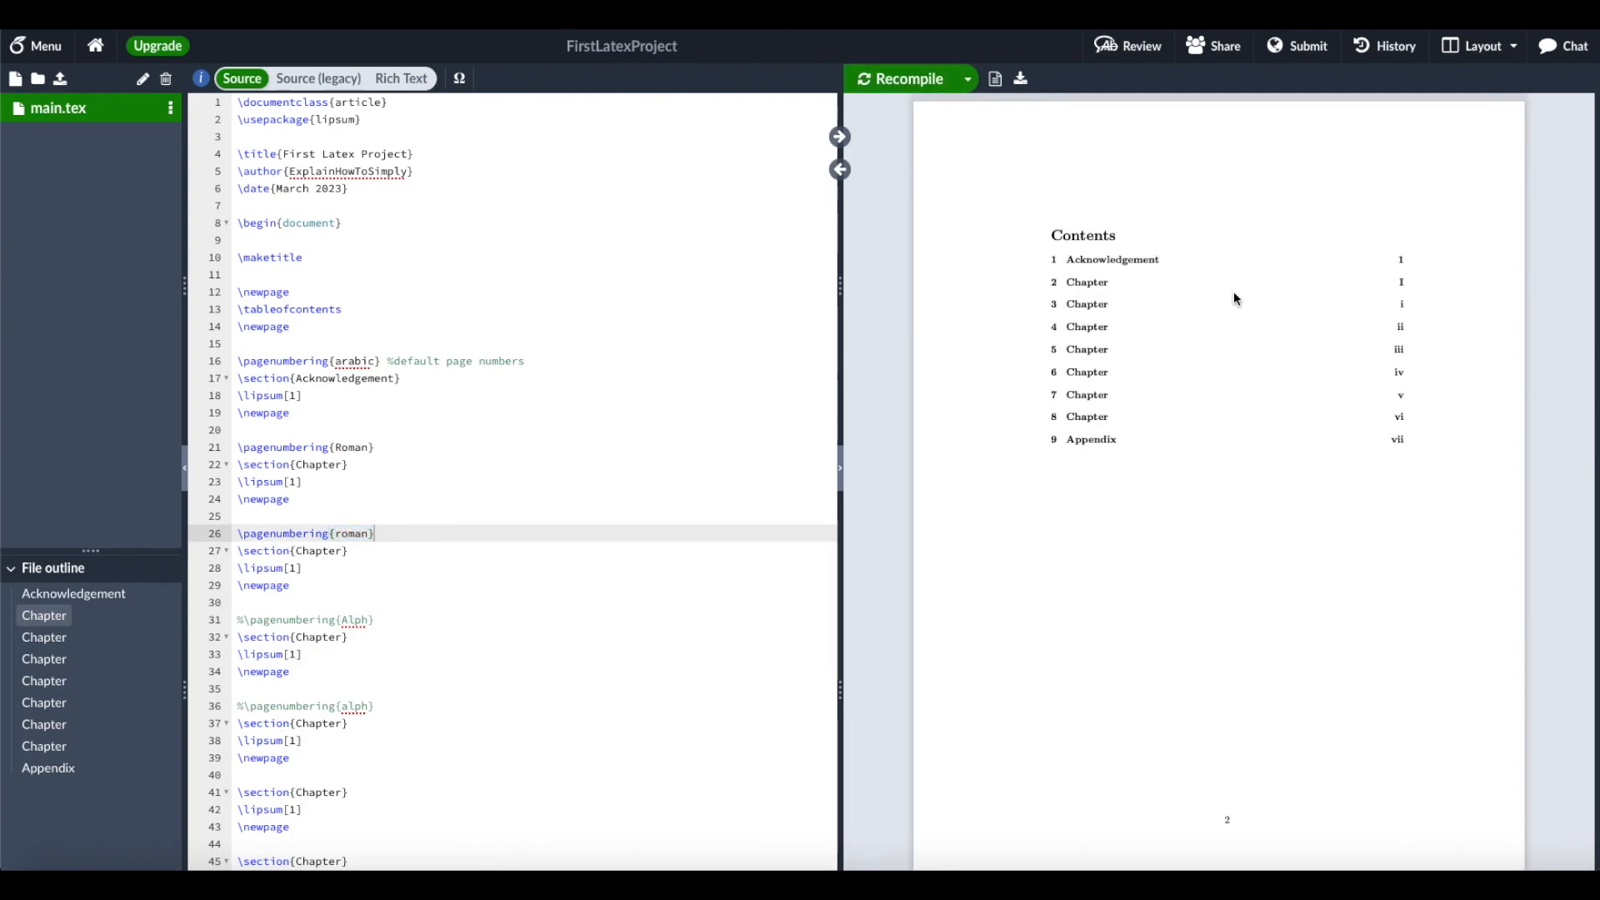
pyautogui.moveTo(1408, 303)
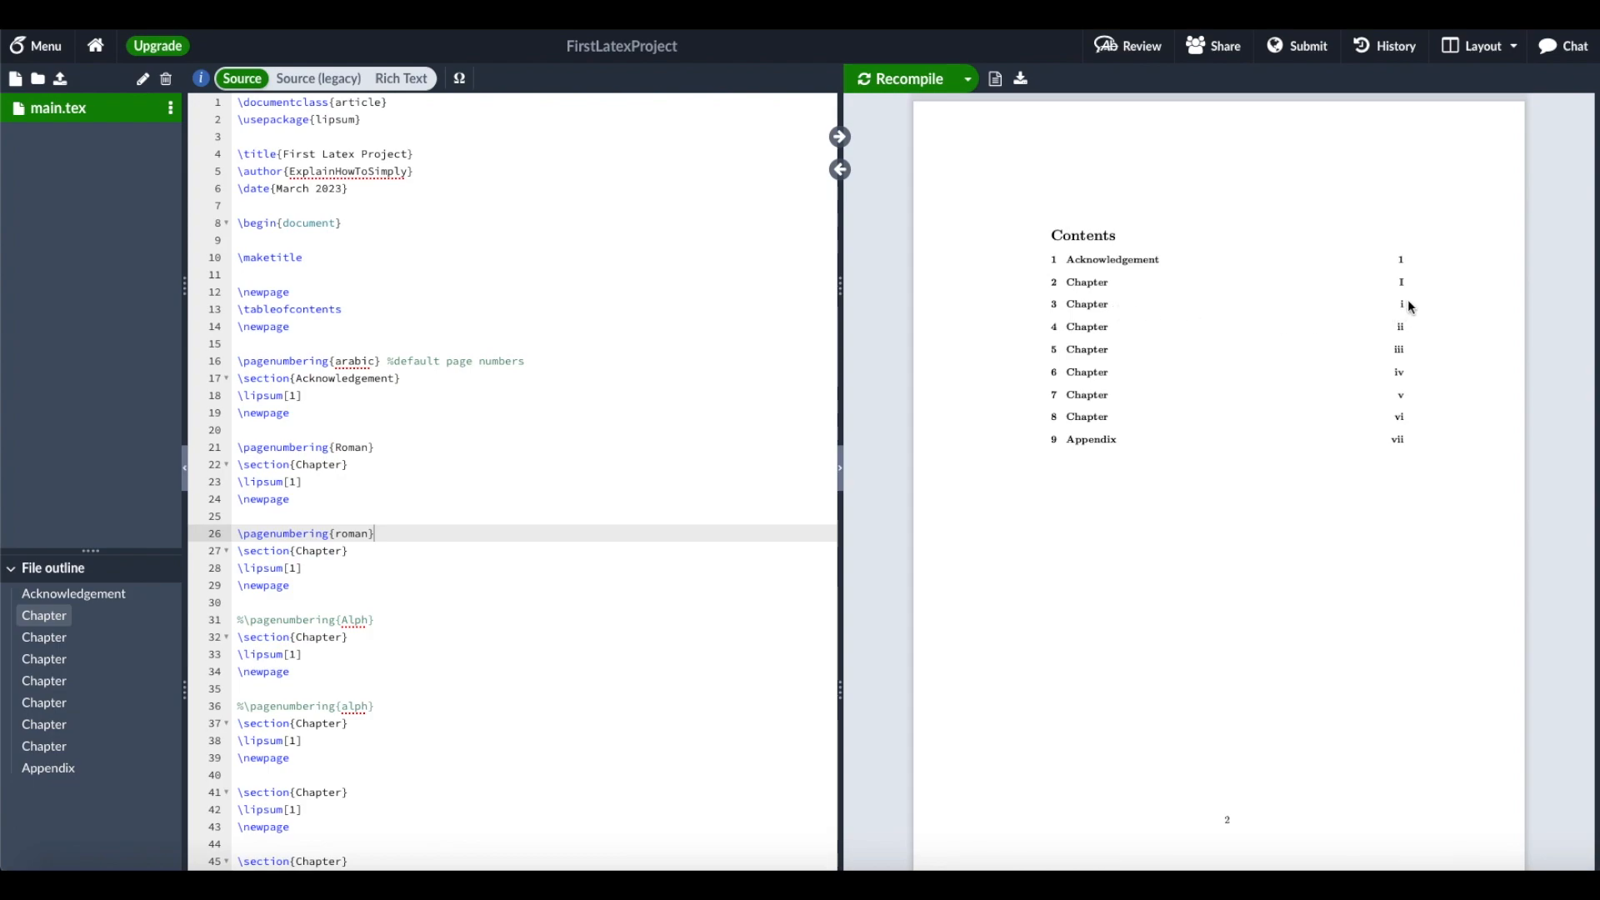
pyautogui.moveTo(1353, 406)
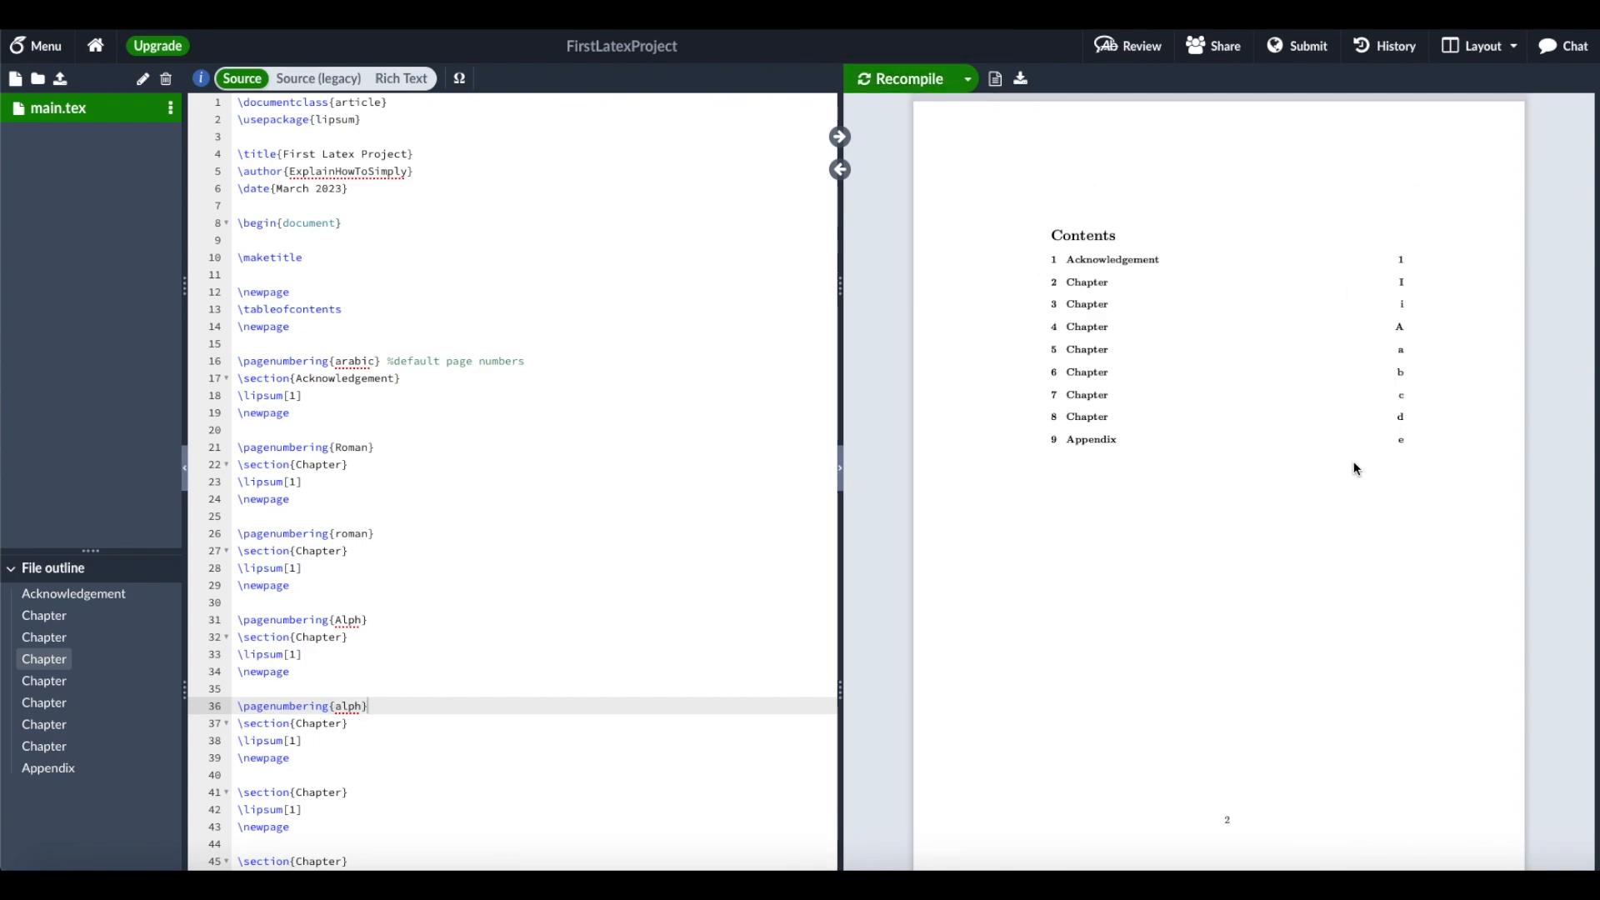
pyautogui.moveTo(1397, 480)
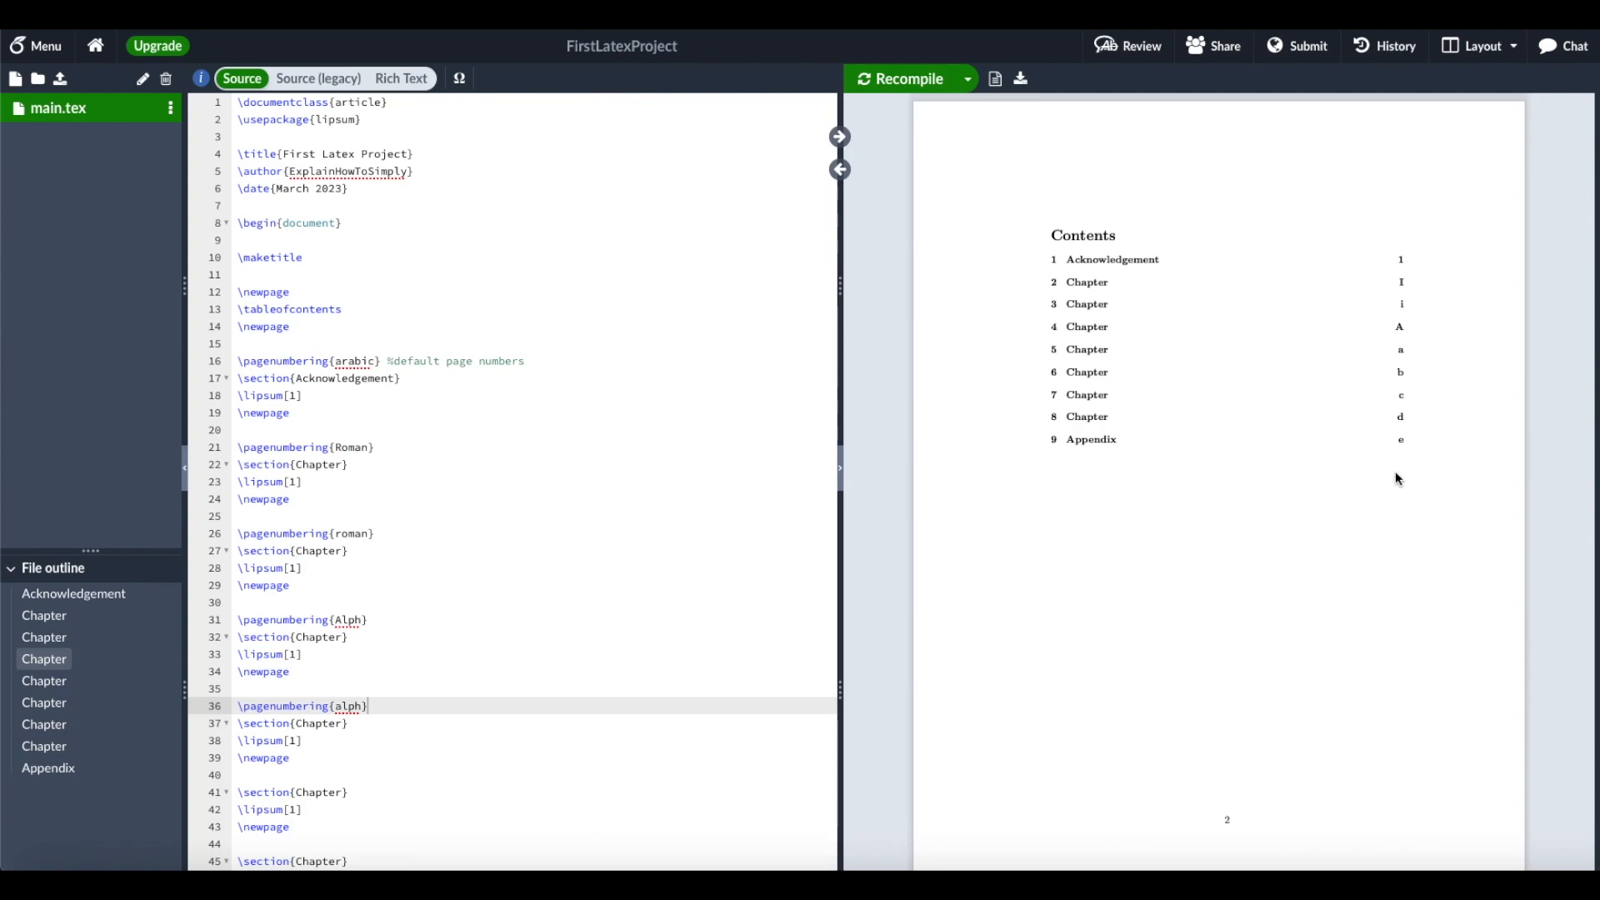